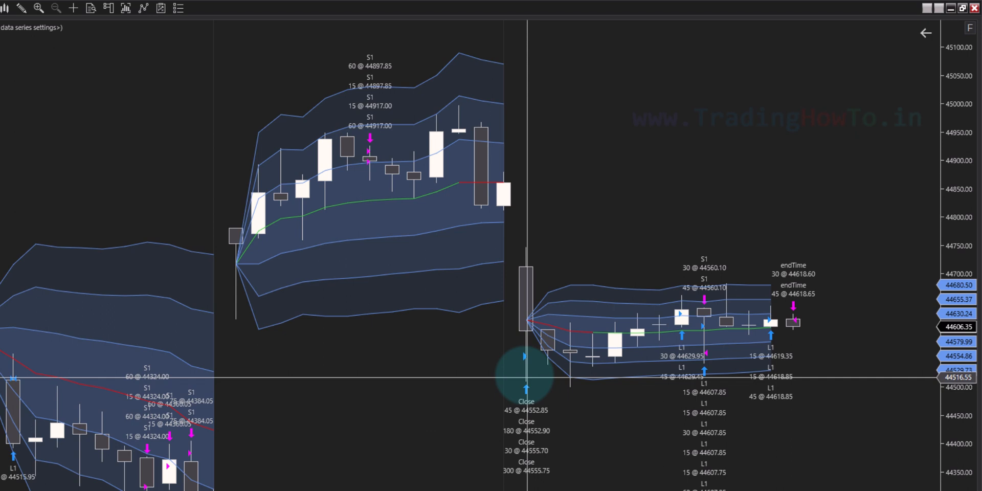
pyautogui.moveTo(633, 371)
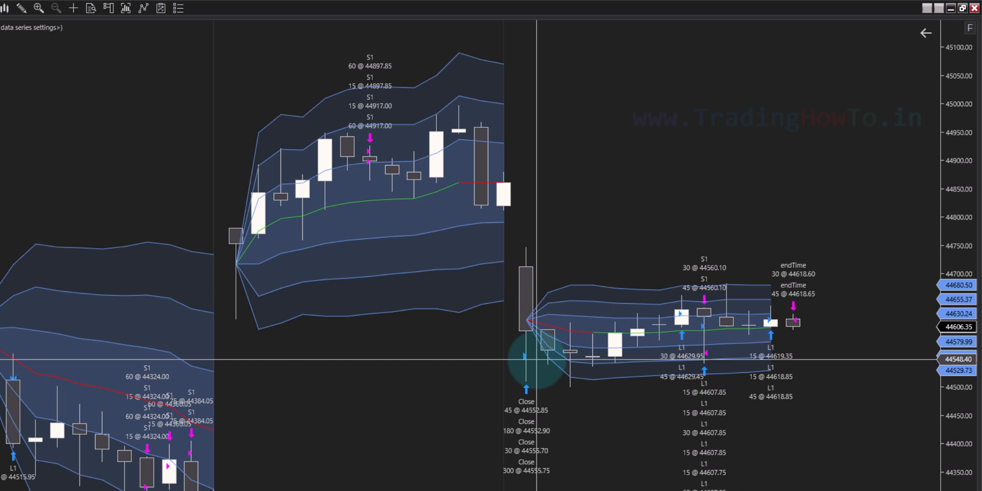
pyautogui.moveTo(147, 75)
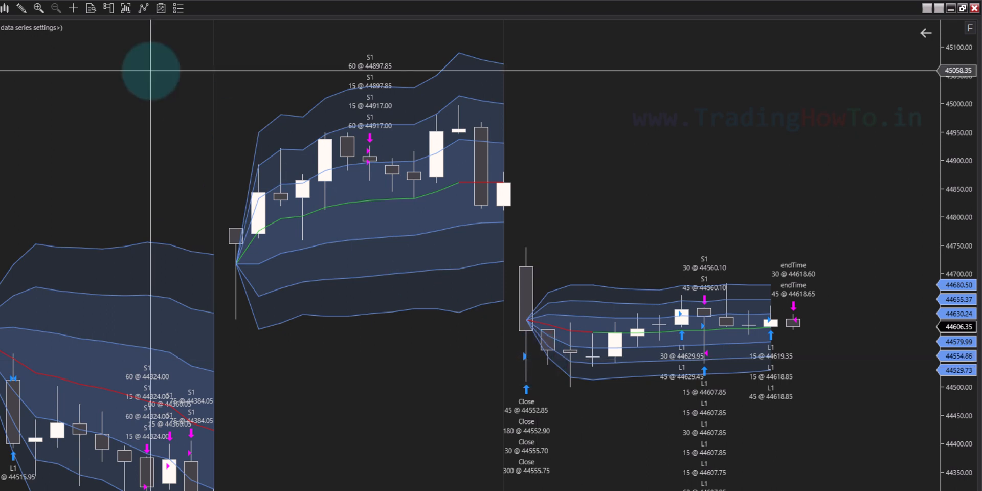
# - Open the chart's Data Series settings from the right-click menu
pyautogui.rightClick(152, 72)
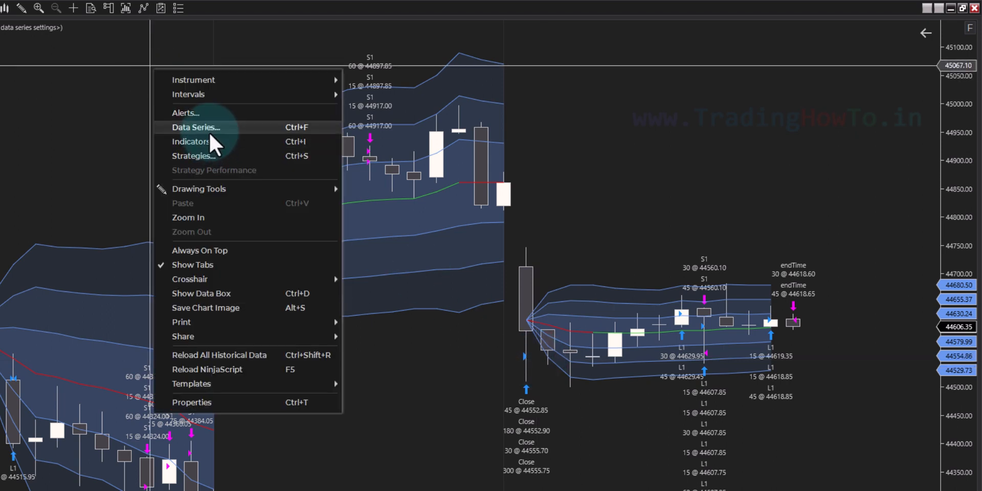
pyautogui.click(195, 127)
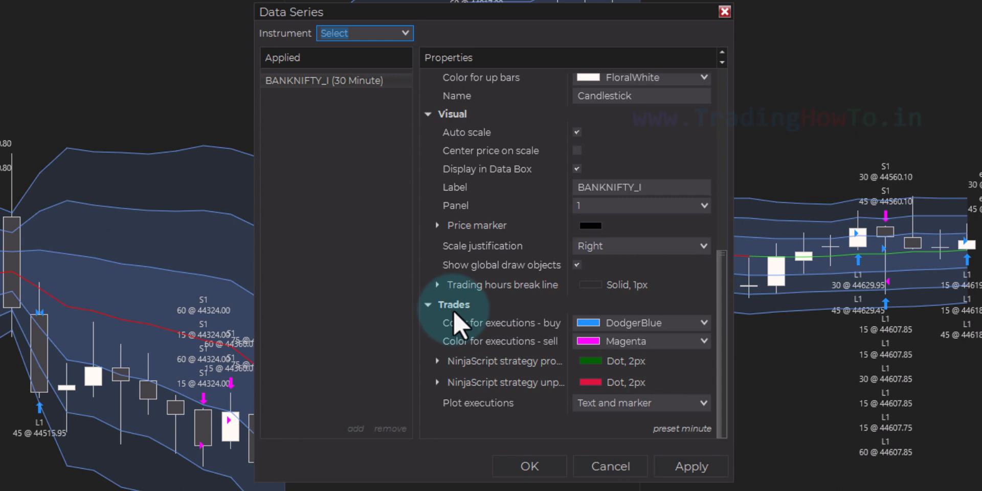
pyautogui.moveTo(523, 426)
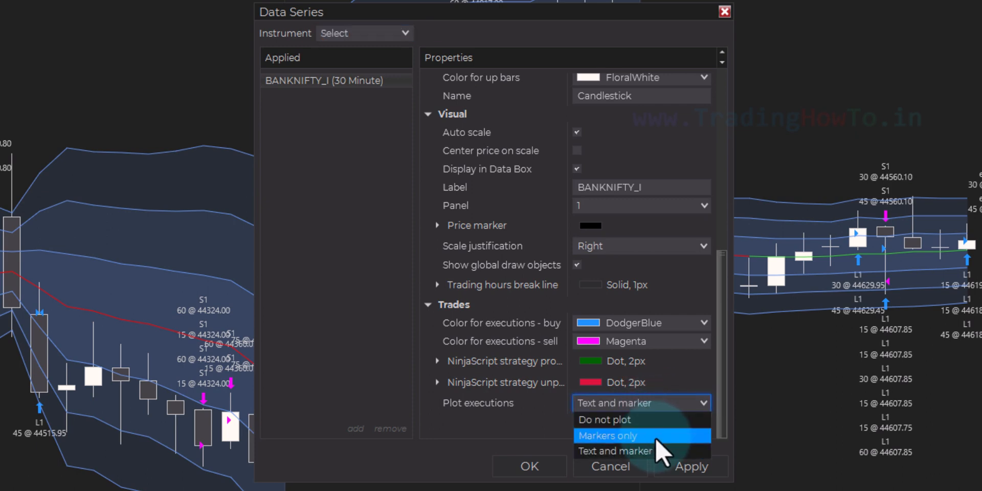
# - Set Plot executions to Markers only
pyautogui.click(614, 435)
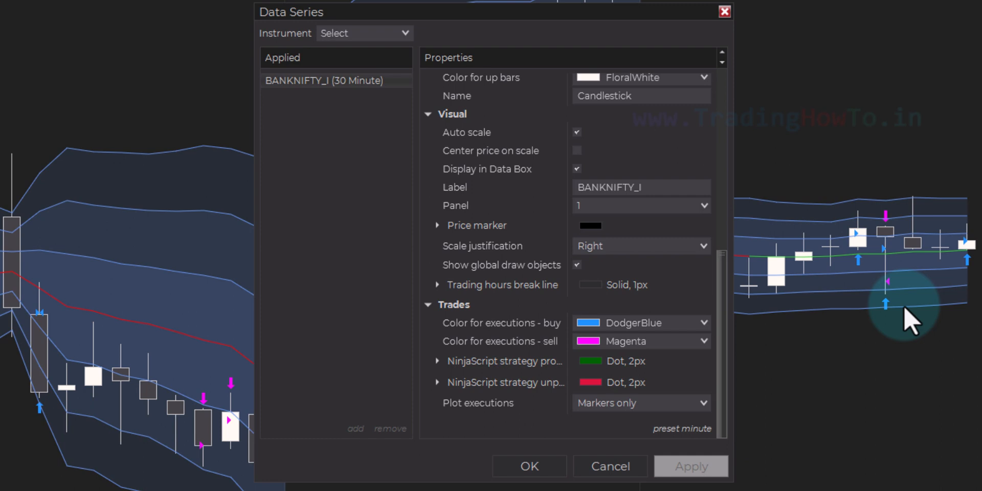
pyautogui.moveTo(898, 326)
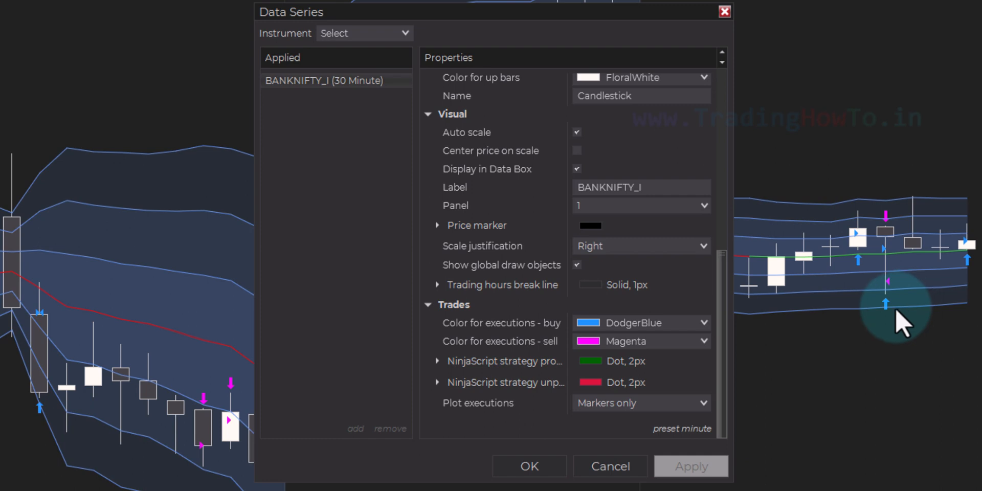
pyautogui.moveTo(885, 289)
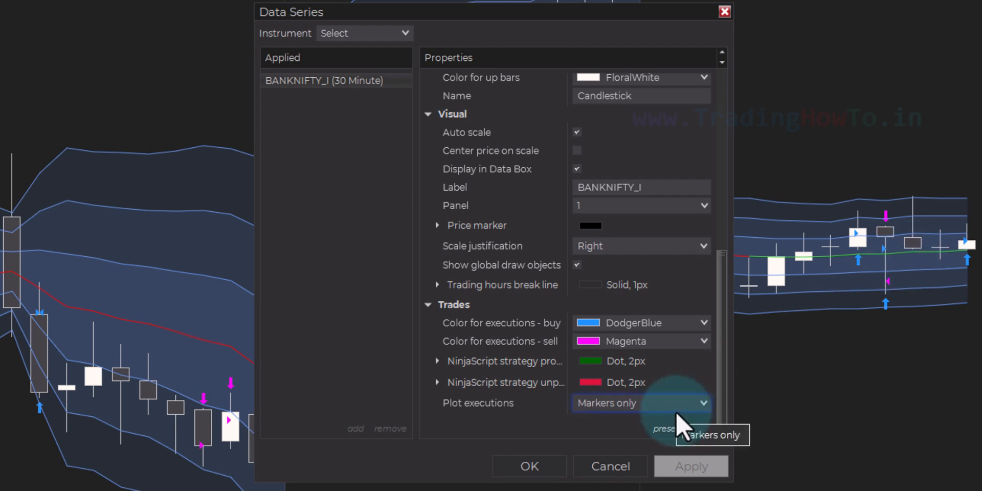
# - Set Plot executions to Do not plot and confirm with OK
pyautogui.click(703, 403)
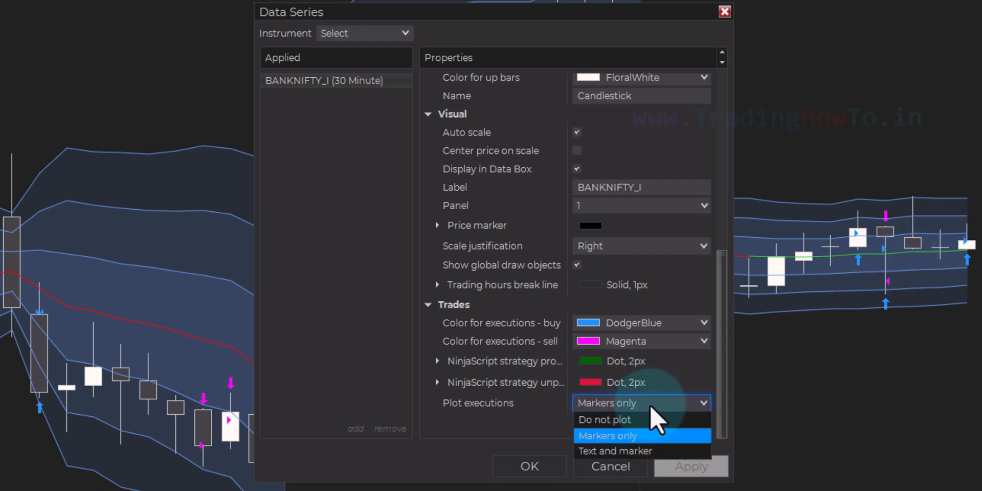
pyautogui.click(604, 420)
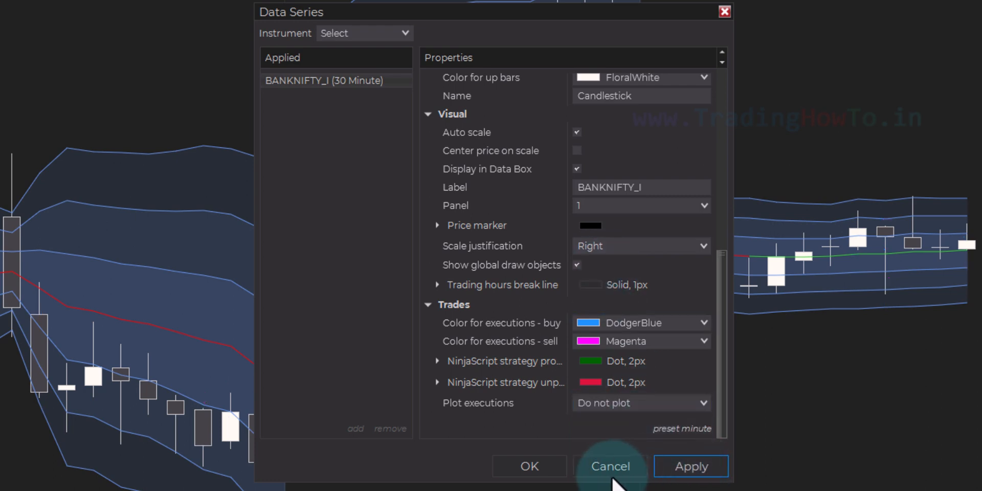
pyautogui.click(610, 466)
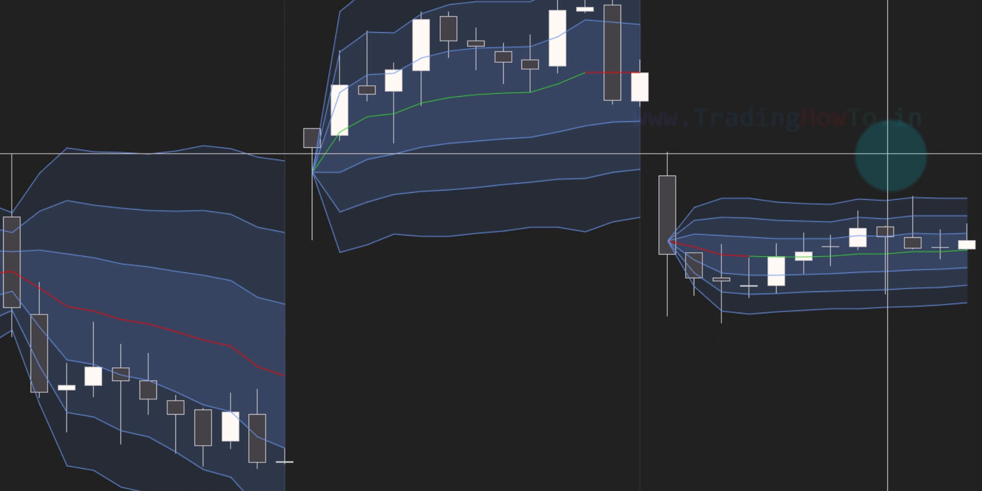